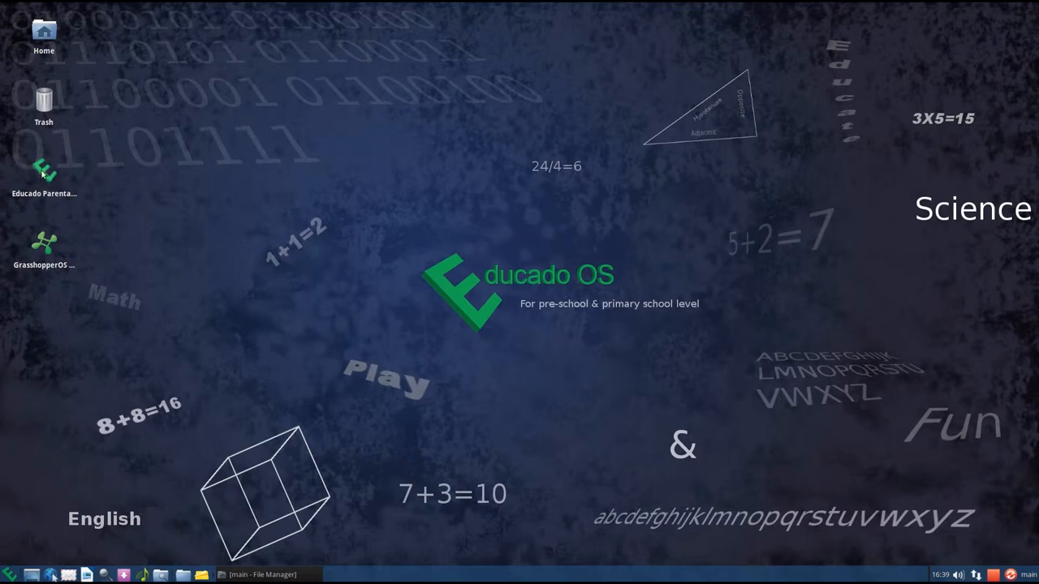
mouse_move(232, 321)
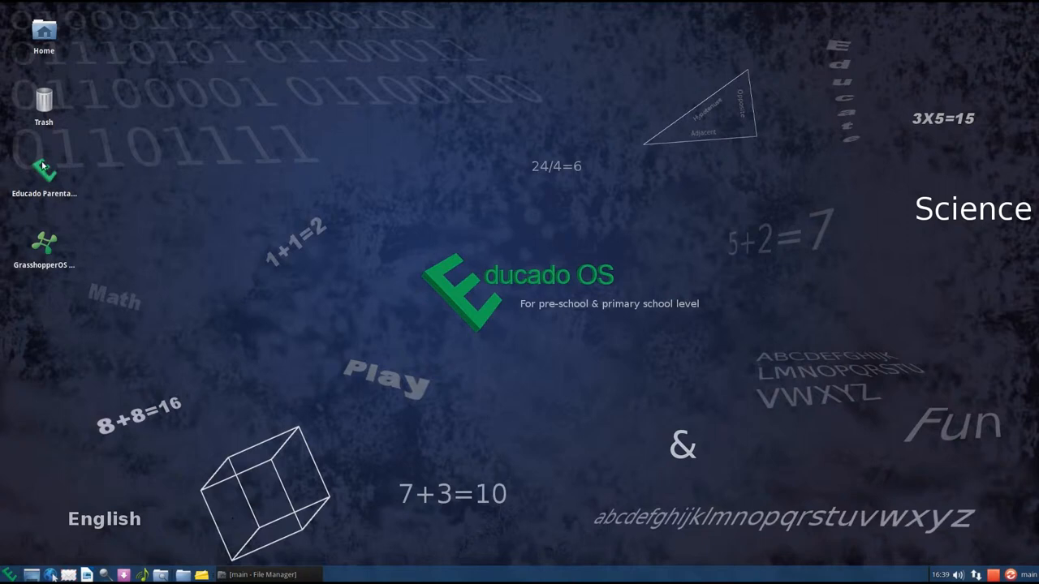
- Launch the Educado Parental Control Wizard, choose option 1 for setup and answer Y to register with OpenDNS
double_click(44, 171)
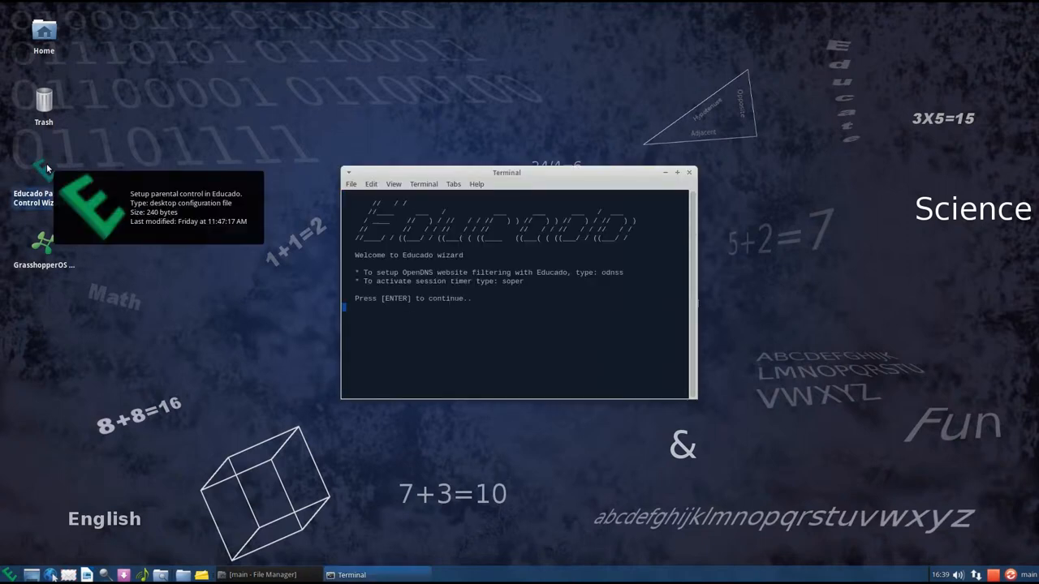
mouse_move(457, 318)
type("odn")
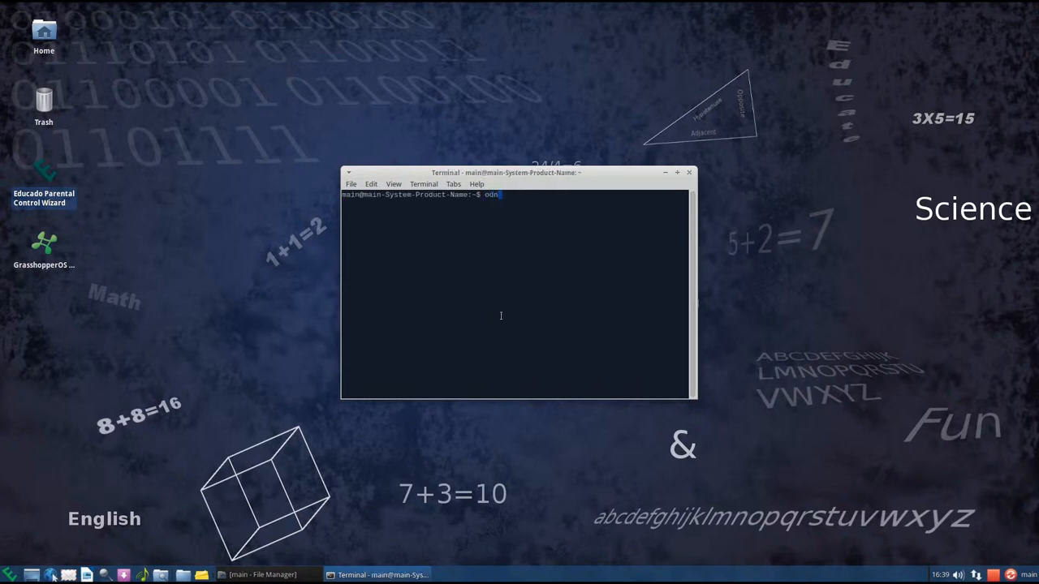
key("Return")
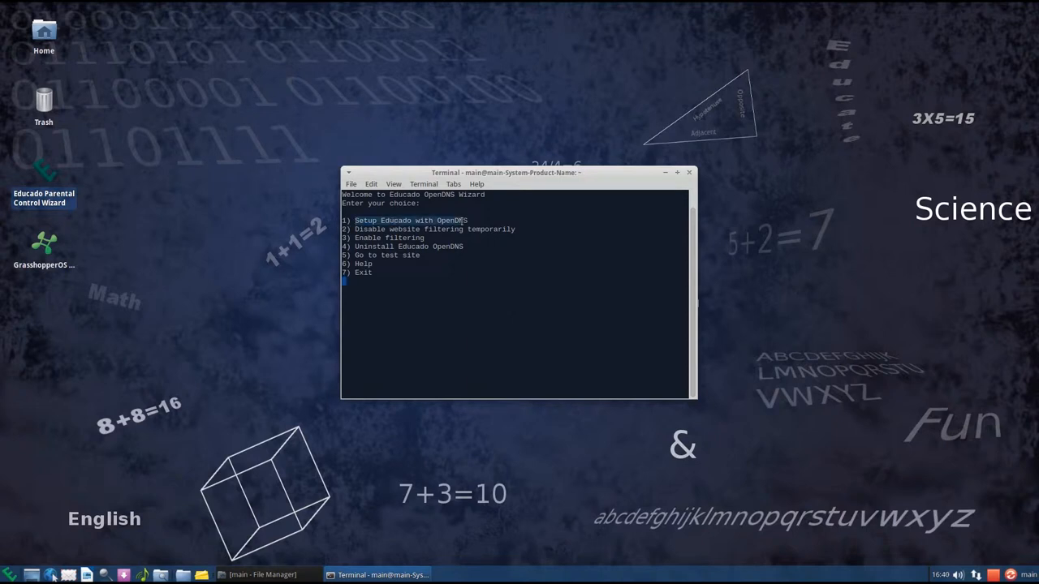
type("1")
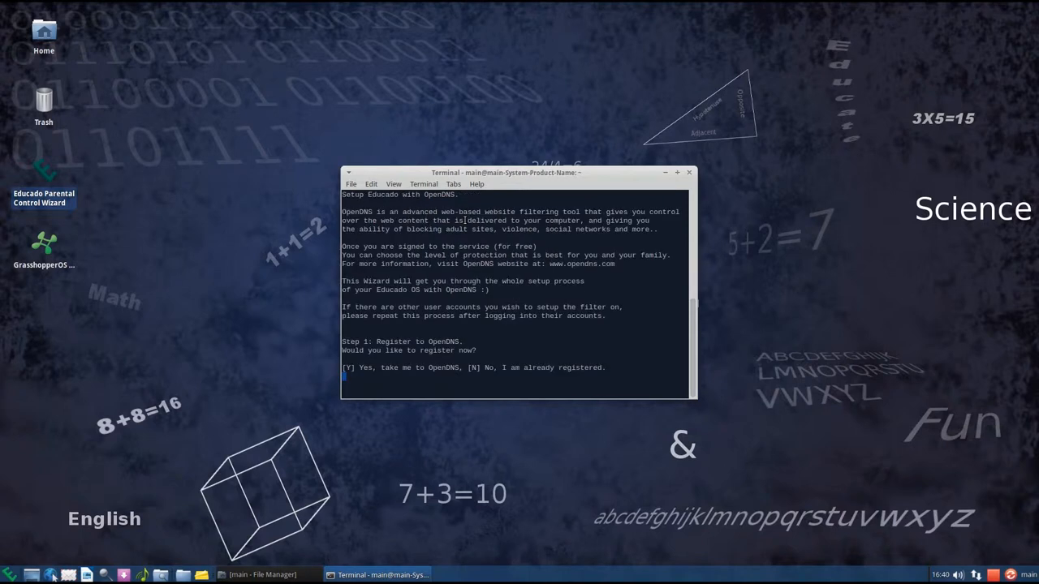
mouse_move(429, 233)
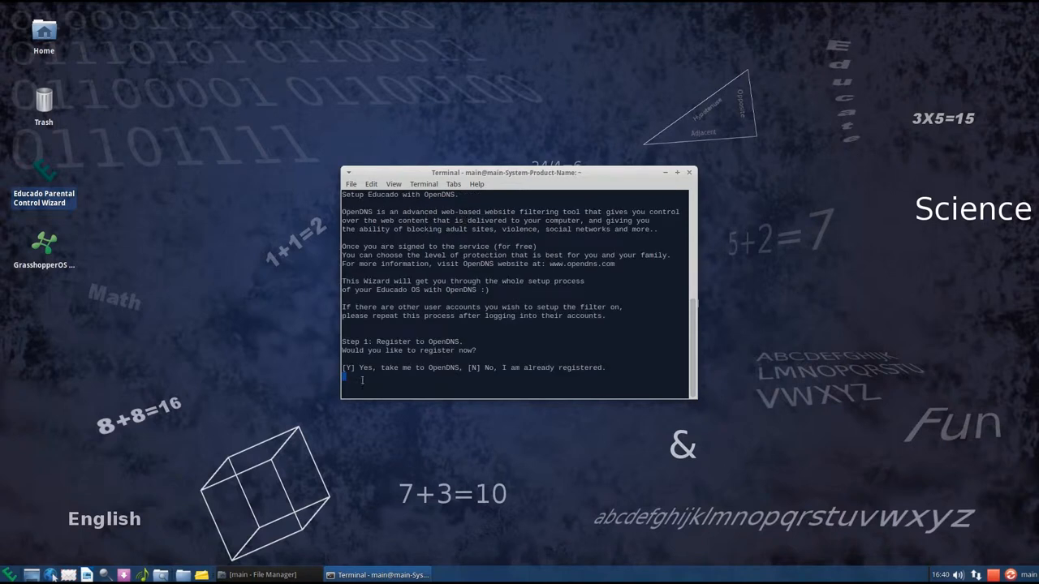
type("Y")
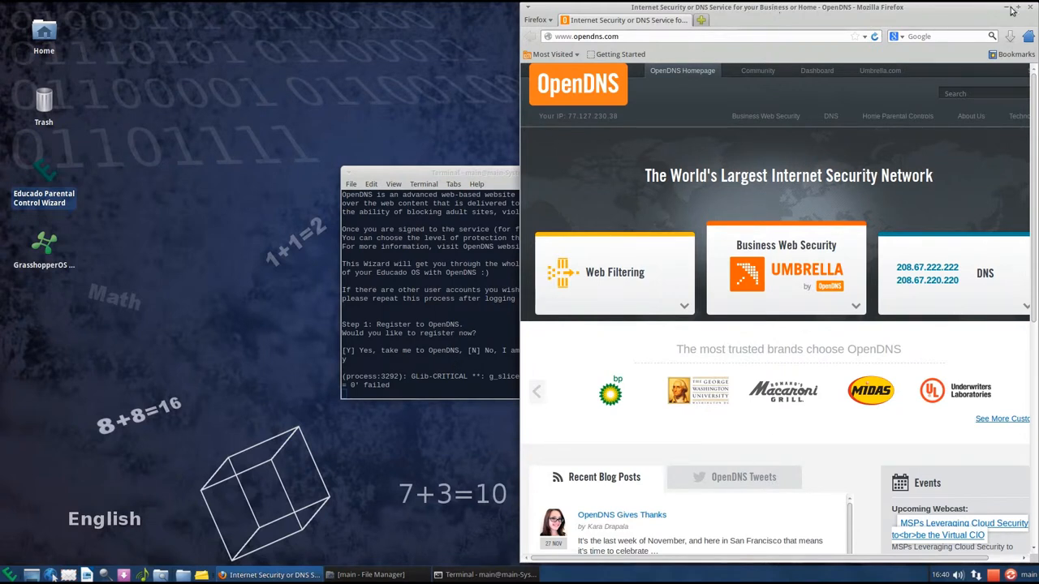
- Maximize Firefox and reach the OpenDNS sign-in form to enter the account details
left_click(1019, 7)
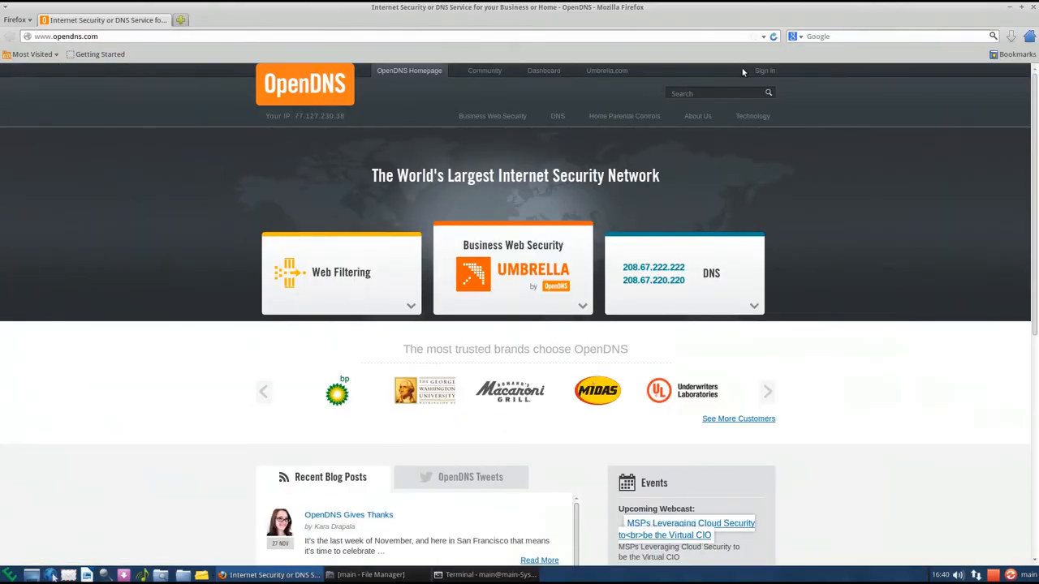
left_click(763, 71)
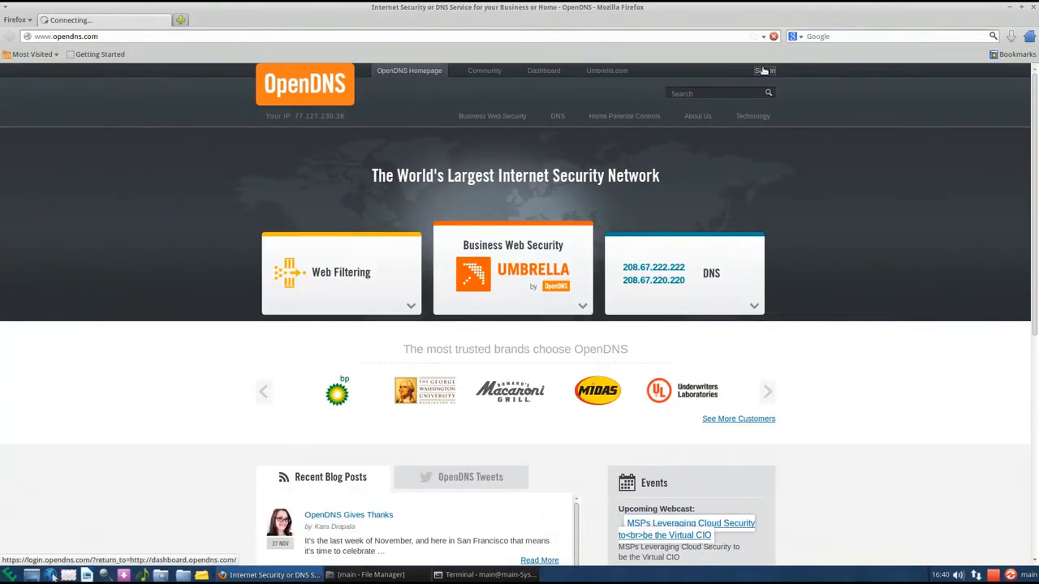
left_click(763, 72)
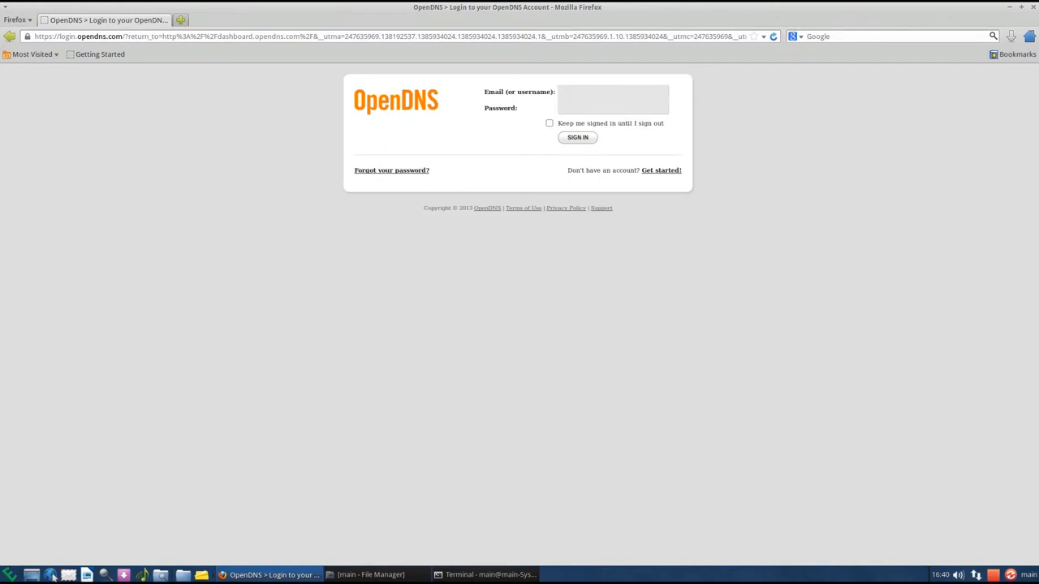
left_click(614, 107)
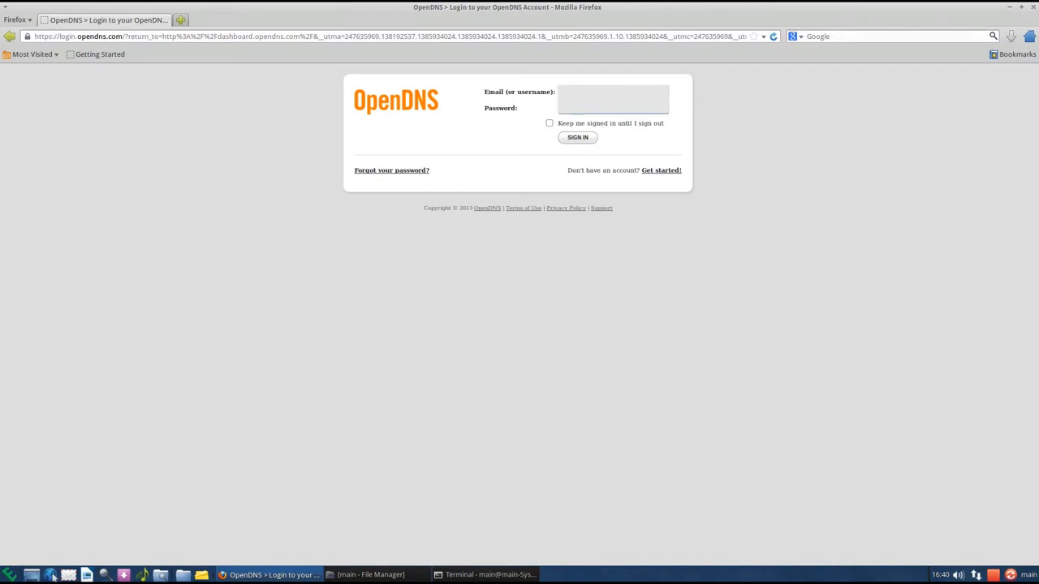
mouse_move(565, 143)
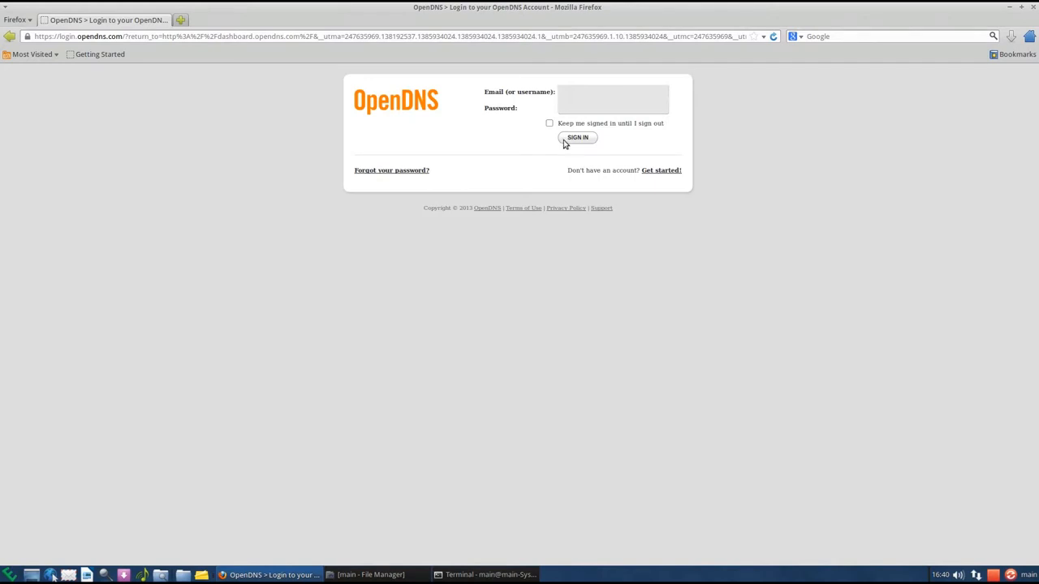
- Sign in to the OpenDNS dashboard, decline saving the password and go to Settings
left_click(578, 136)
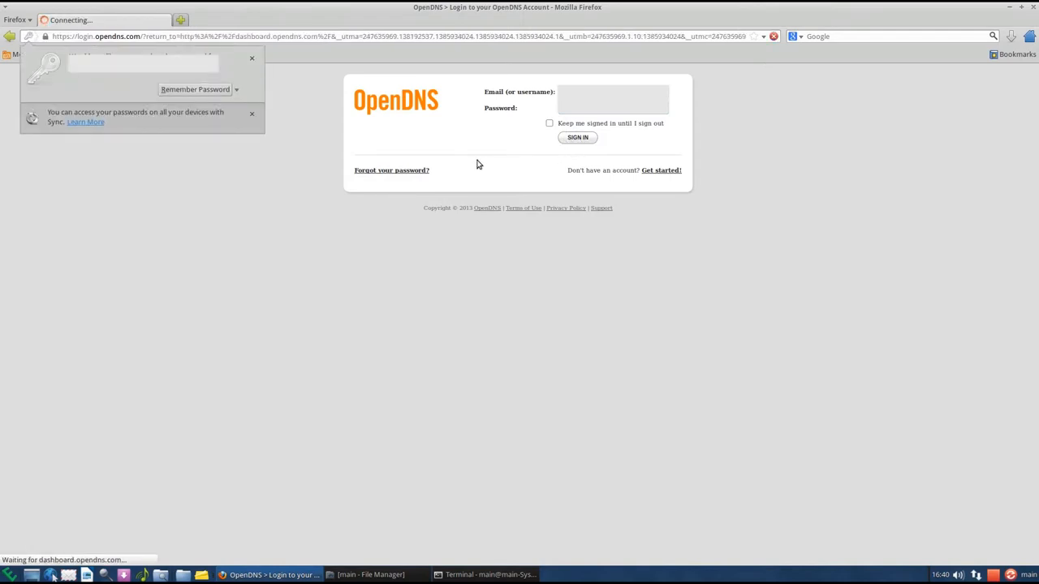
left_click(578, 136)
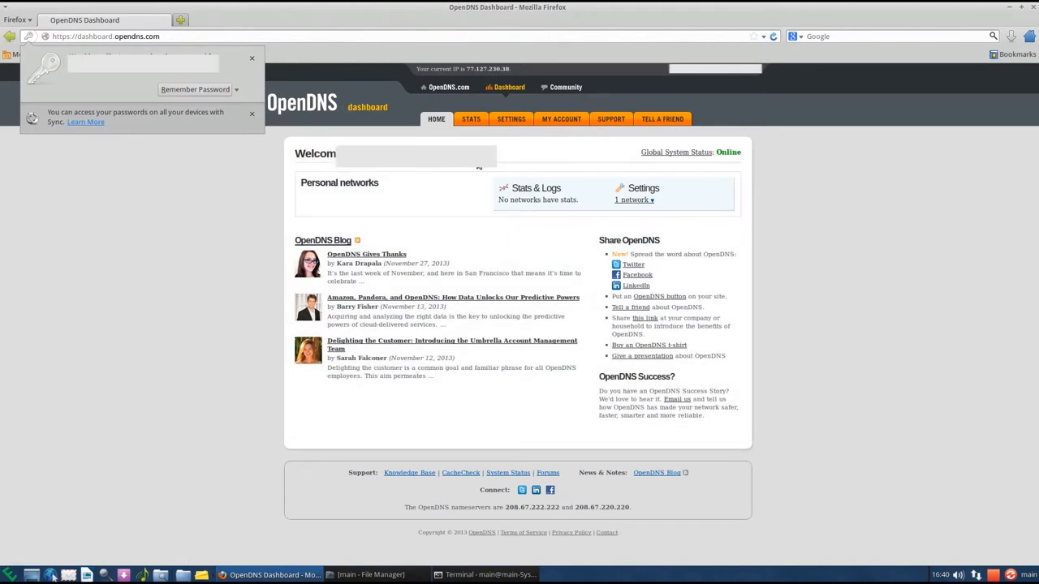
left_click(251, 58)
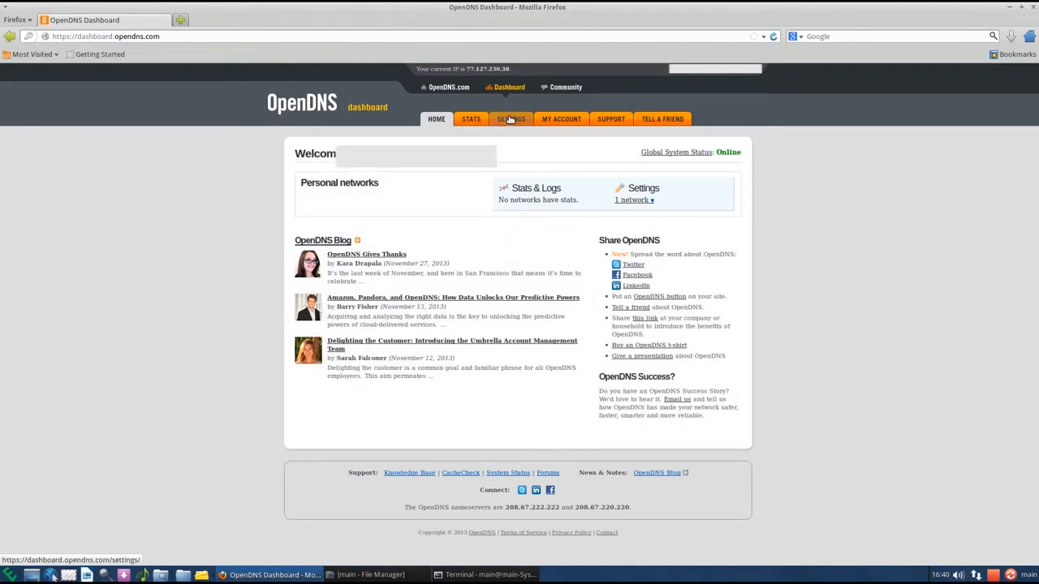
left_click(510, 118)
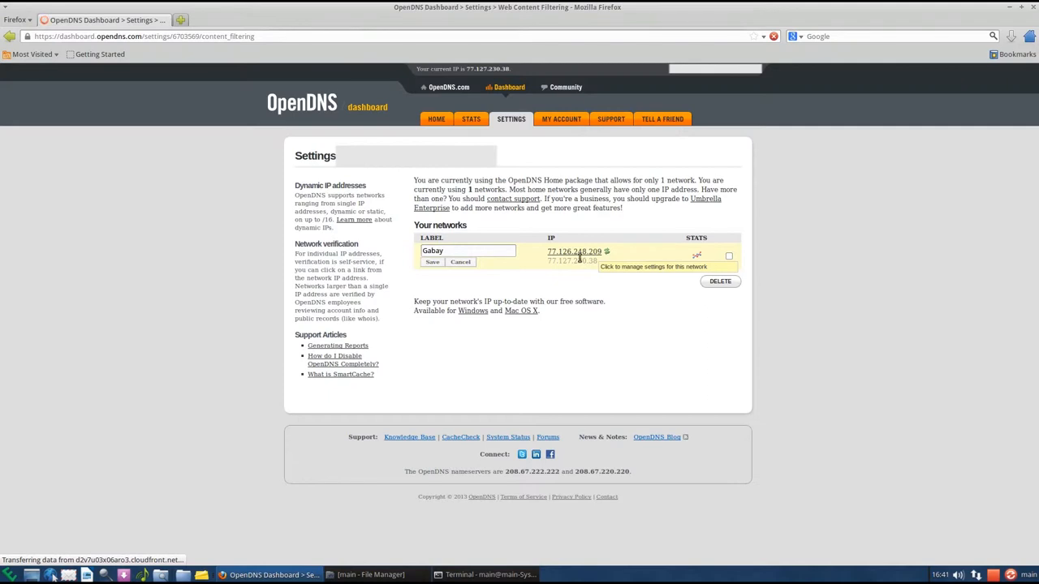
mouse_move(575, 249)
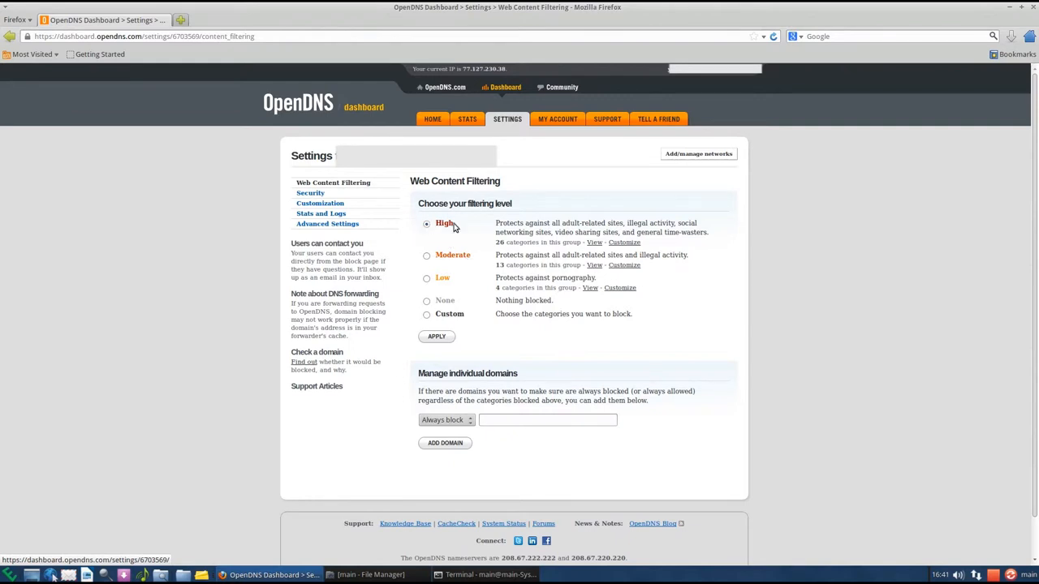
mouse_move(480, 263)
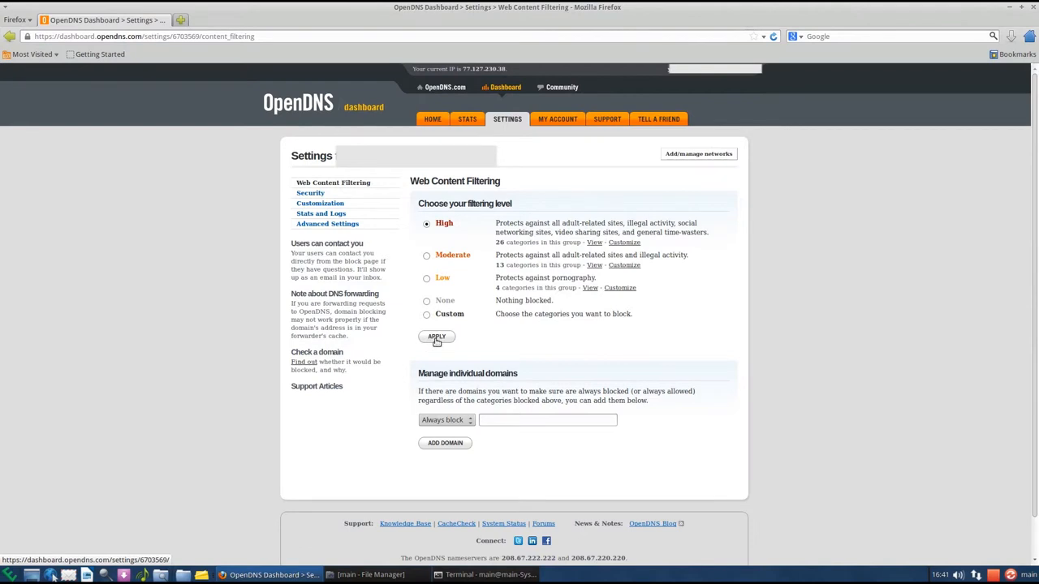
mouse_move(823, 209)
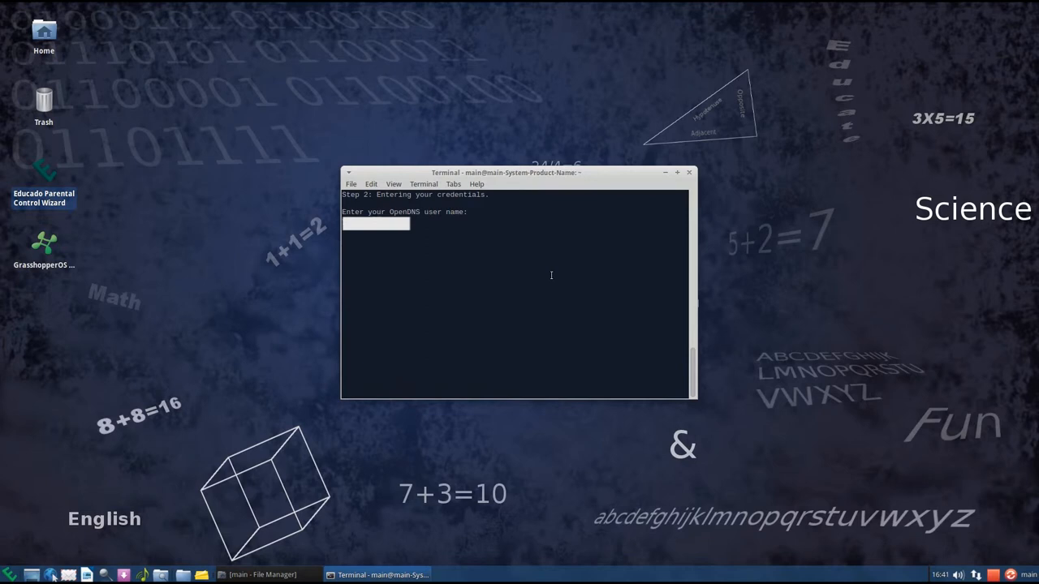
- Submit the OpenDNS username and password in the wizard, answer N to the test prompt, and enter the odnss command
key("Return")
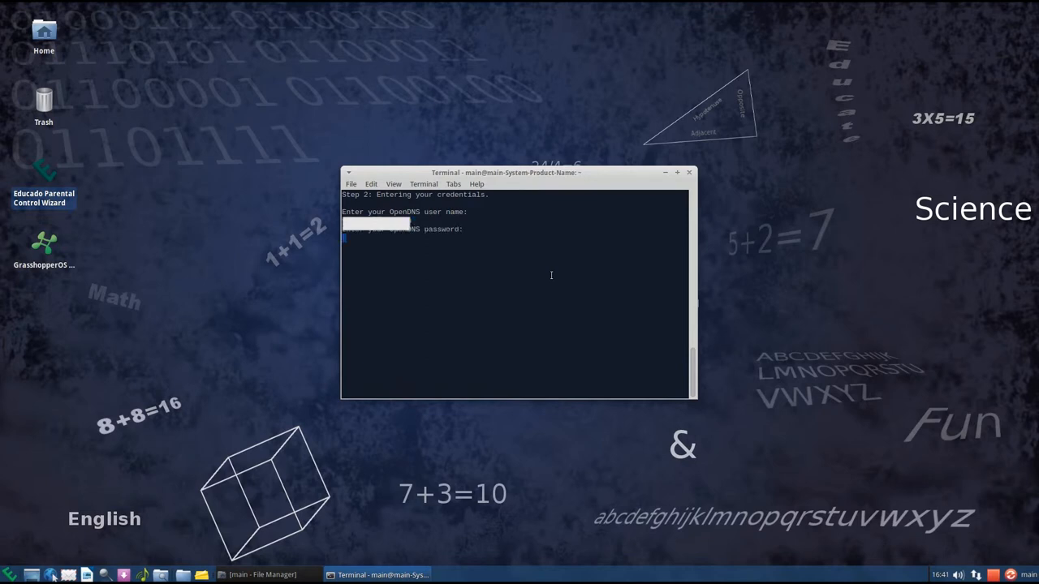
key("Return")
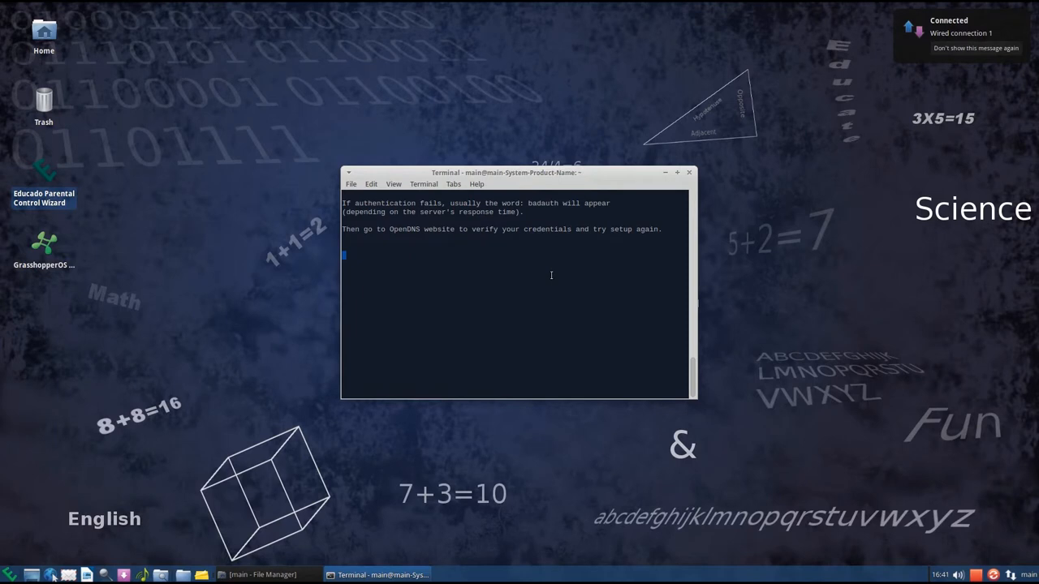
key("Return")
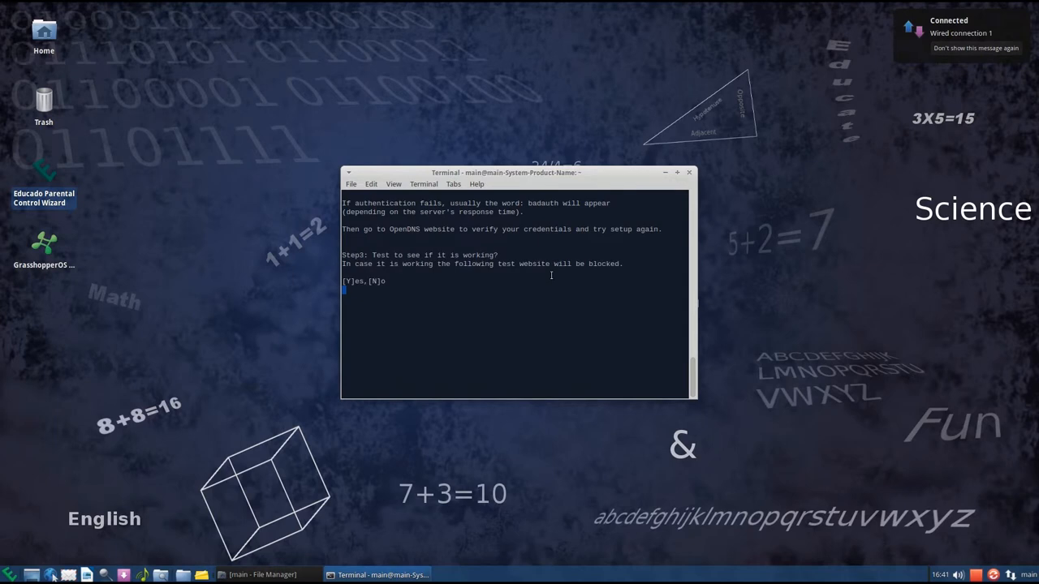
type("N")
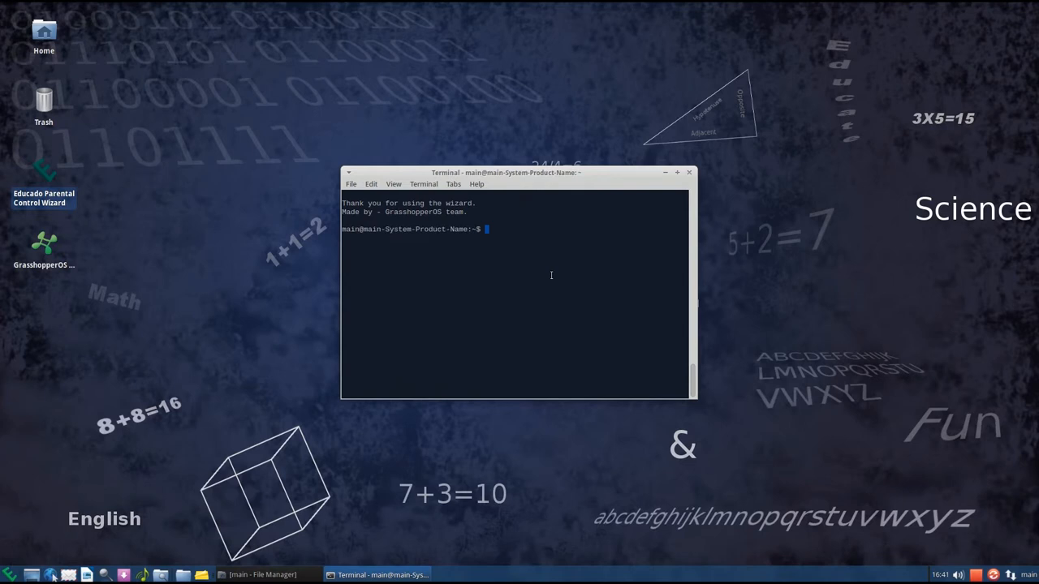
type("odnss")
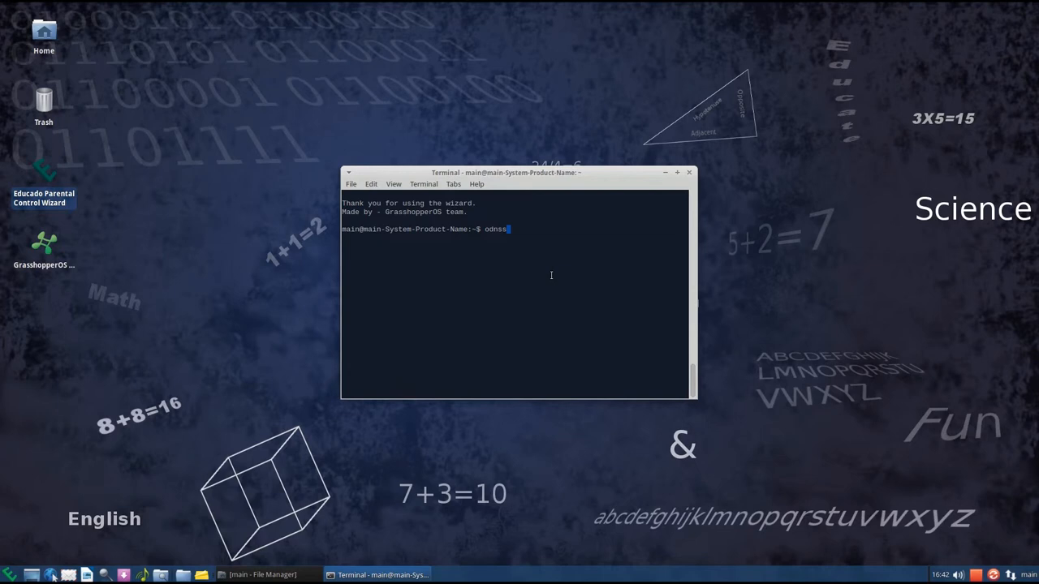
key("Return")
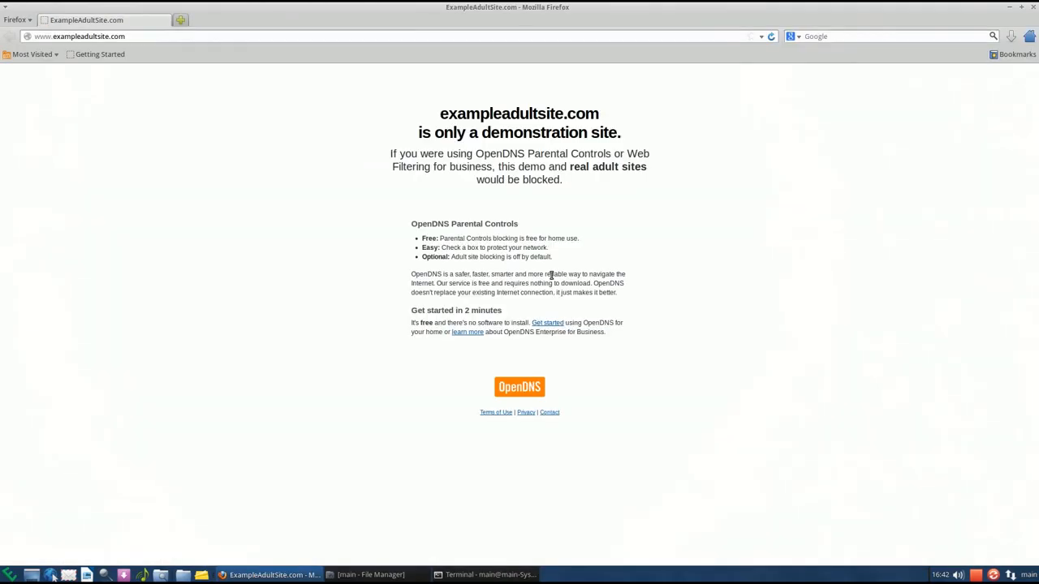
mouse_move(552, 272)
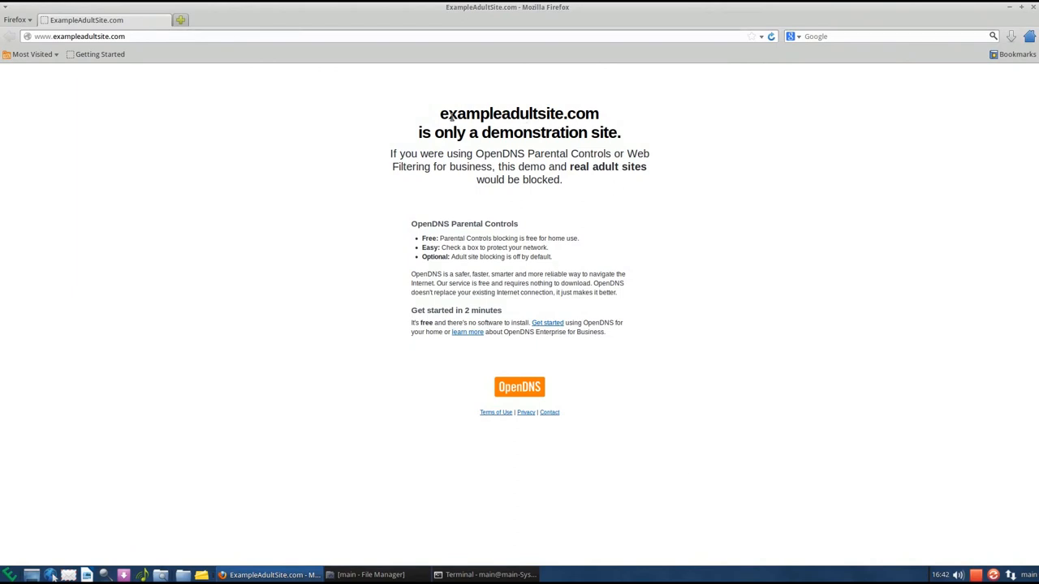
mouse_move(792, 110)
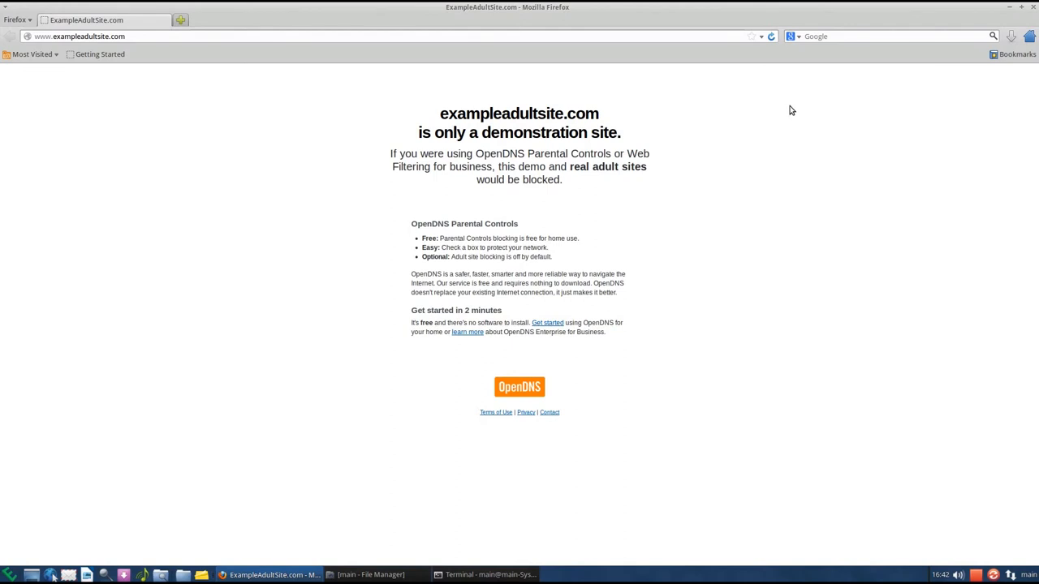
mouse_move(1032, 10)
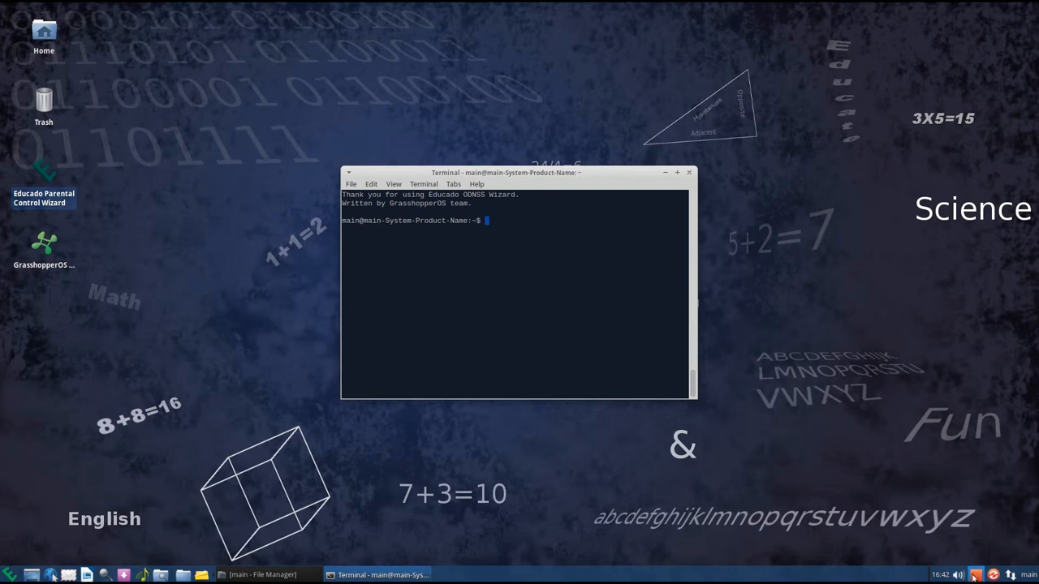
left_click(688, 172)
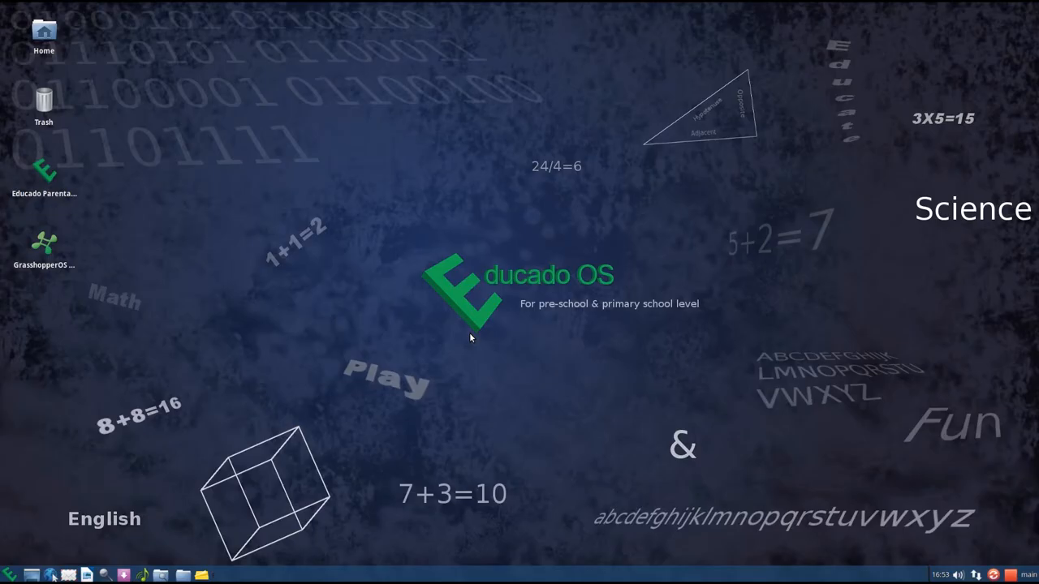
mouse_move(351, 347)
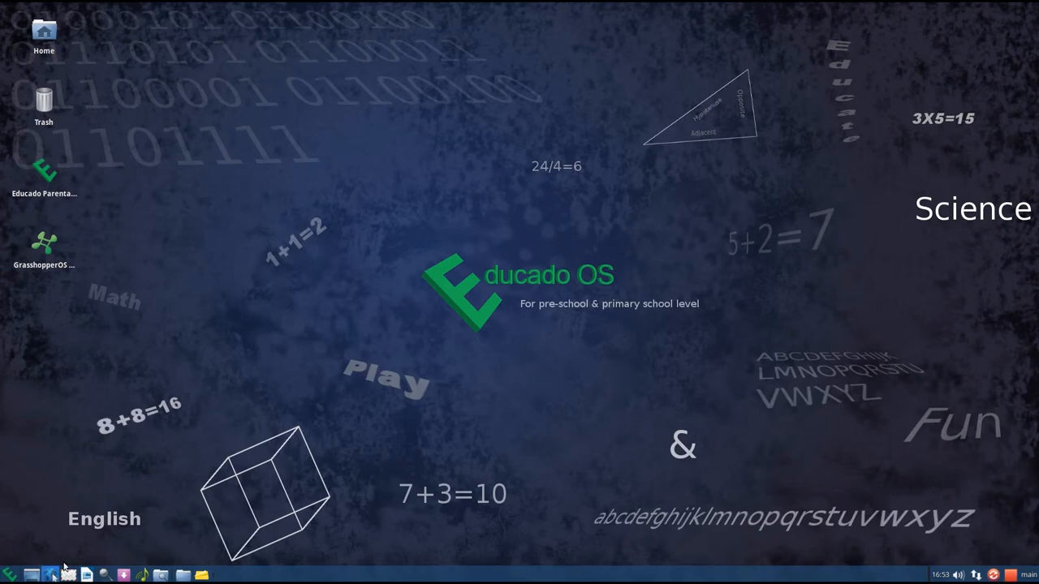
left_click(49, 574)
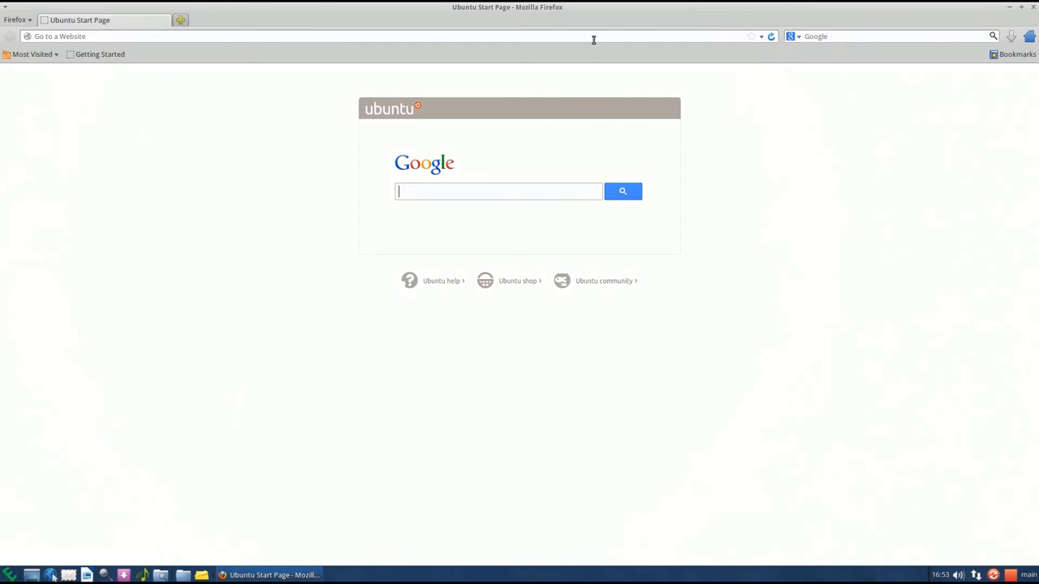
type("www.")
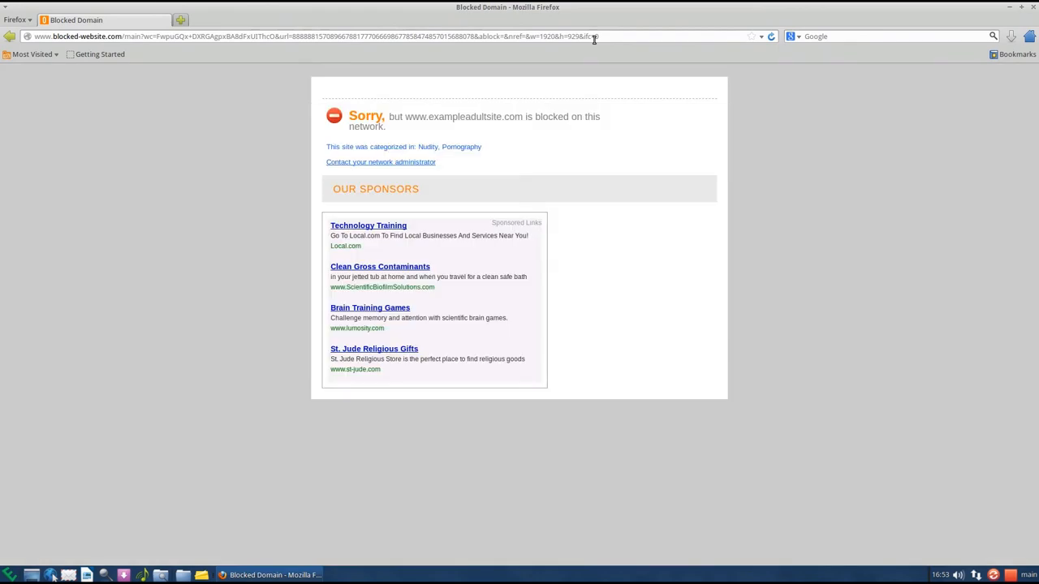
mouse_move(650, 6)
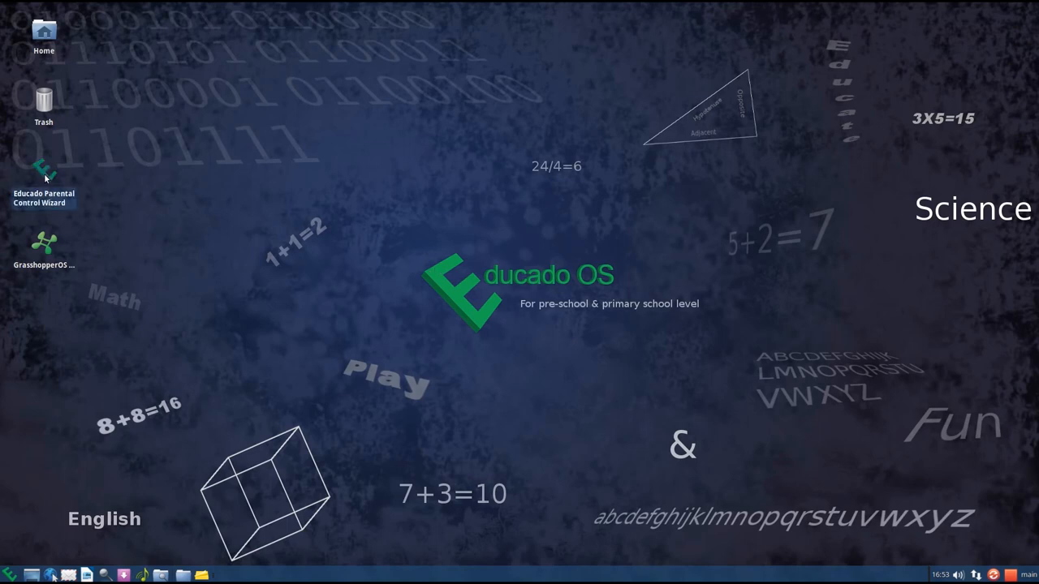
- Relaunch the Educado Parental Control Wizard and enter 5 at its menu for the test site
double_click(44, 170)
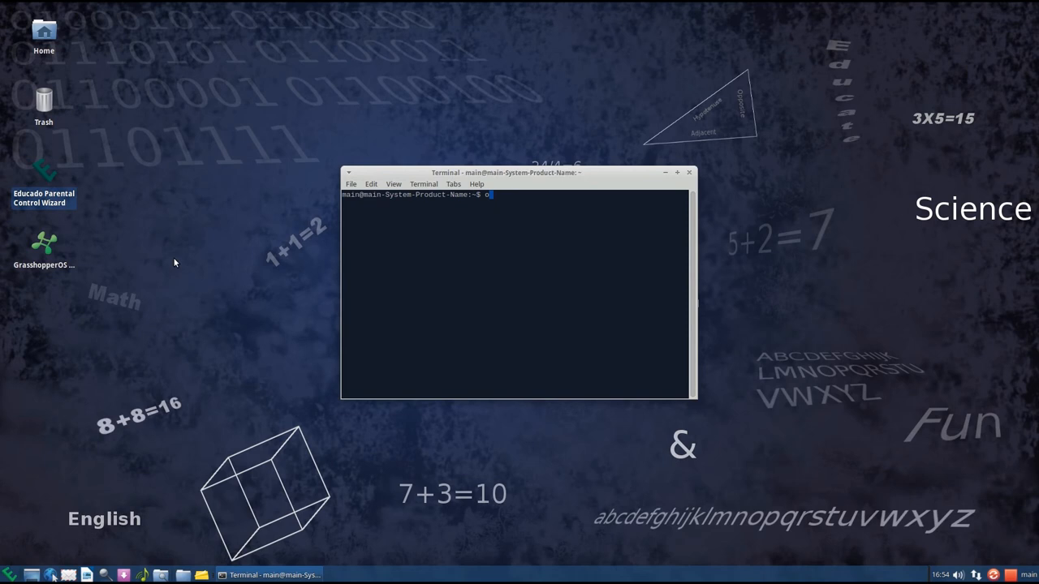
key("Return")
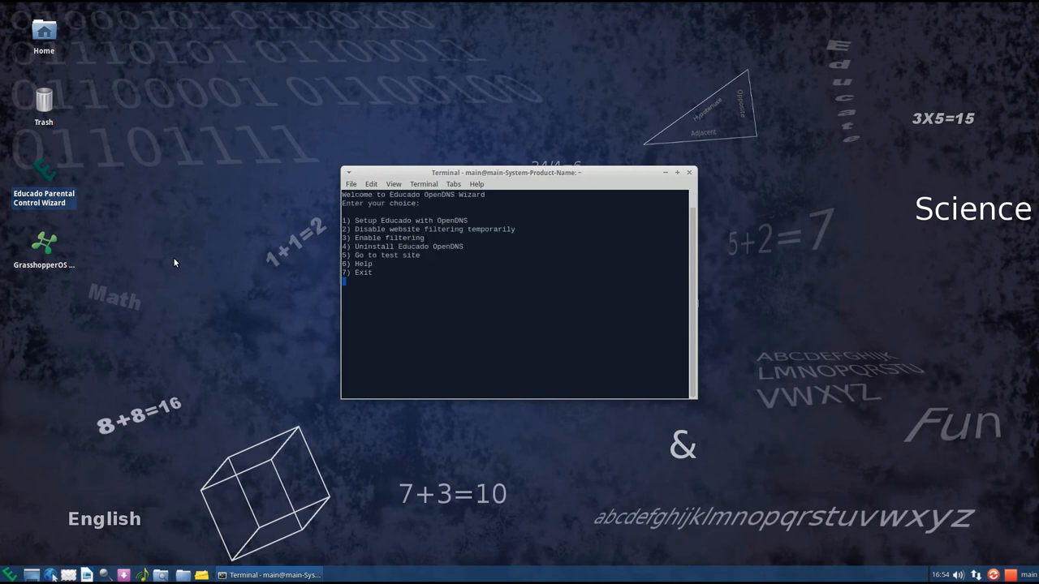
type("5")
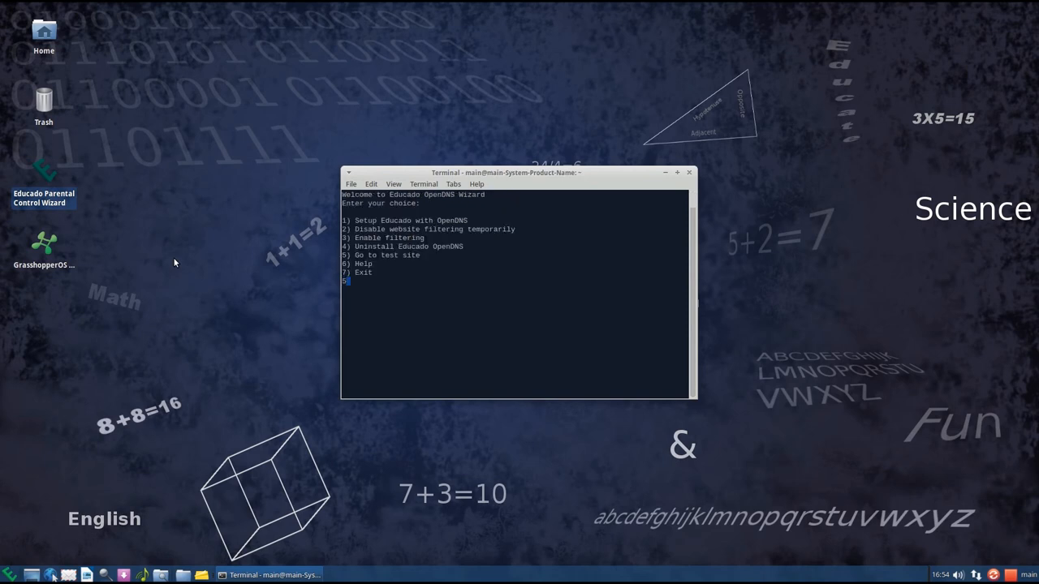